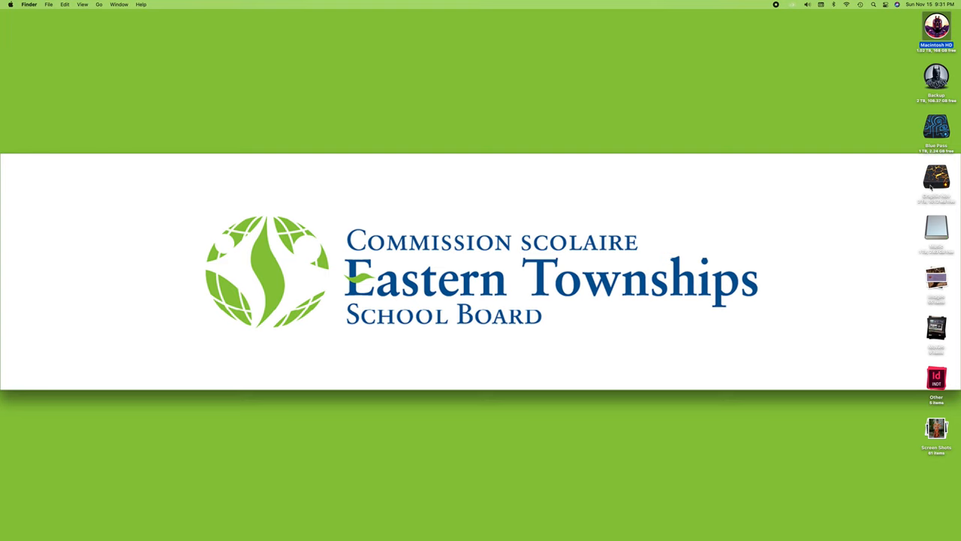
mouse_move(682, 164)
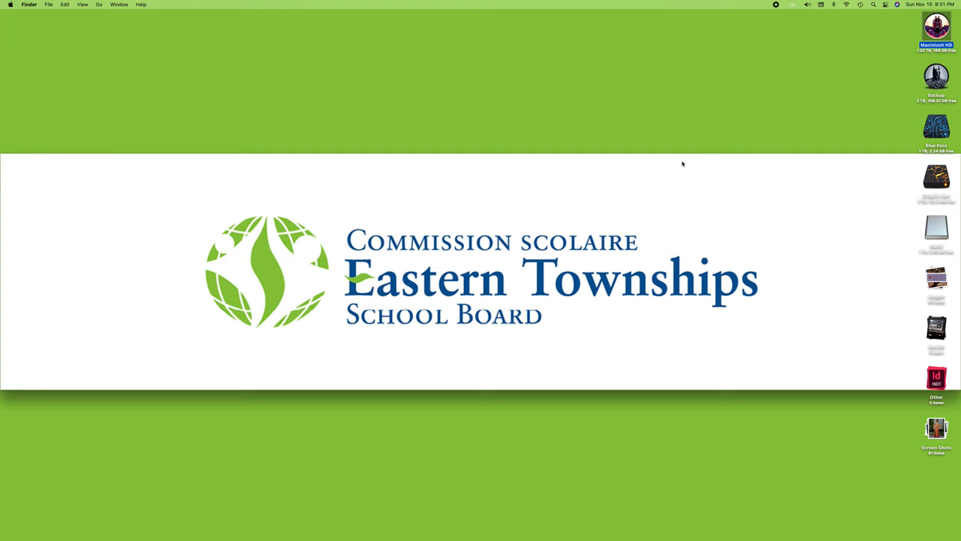
mouse_move(898, 46)
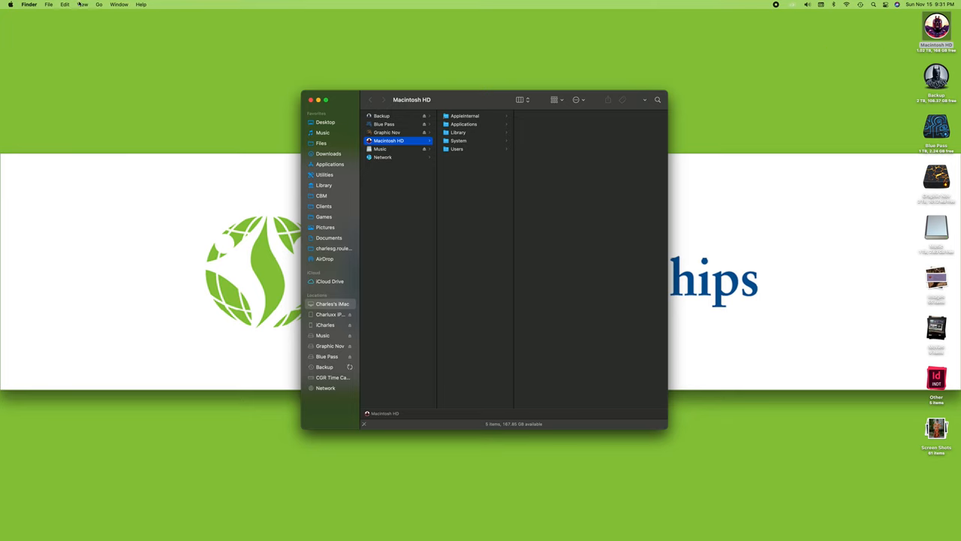
Briefly check Finder's preferences, then show the Documents folder in the Finder window.
left_click(30, 6)
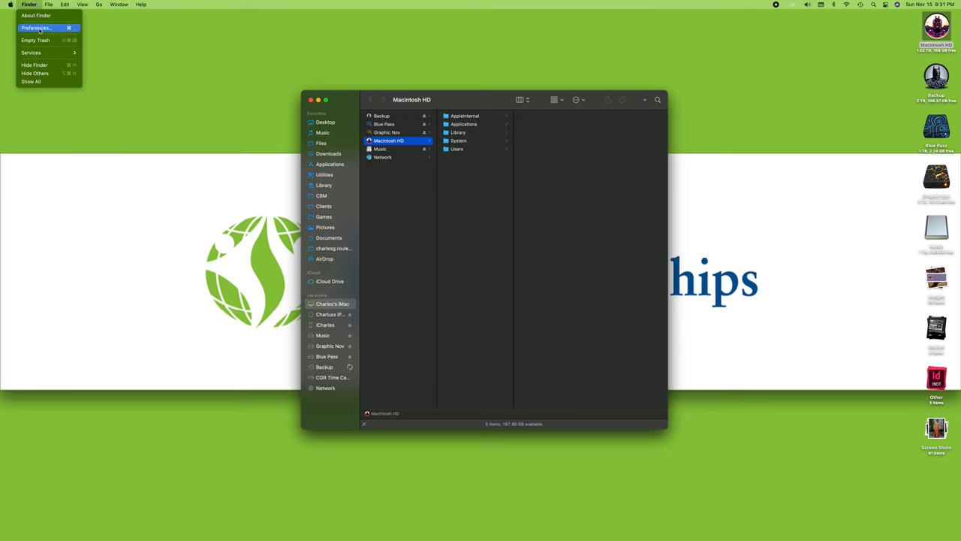
left_click(37, 27)
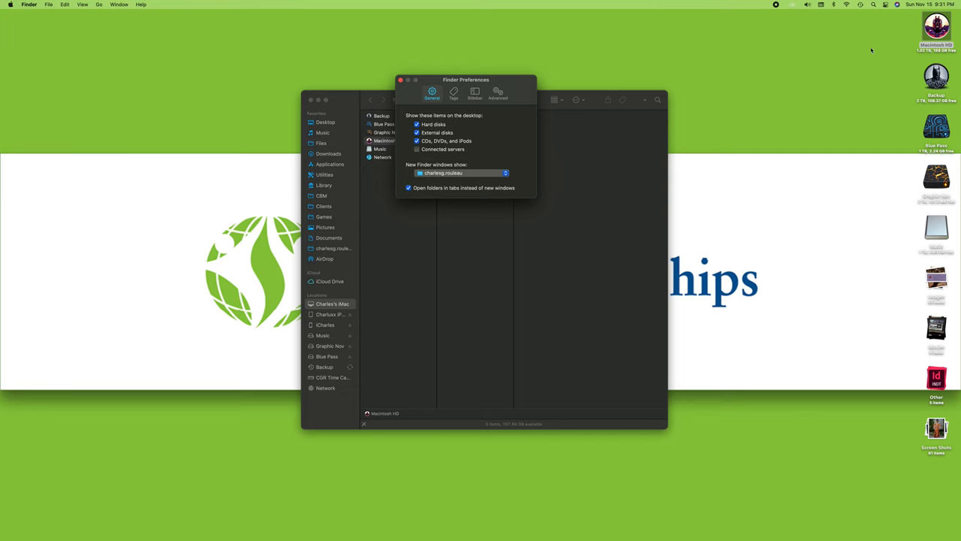
left_click(402, 81)
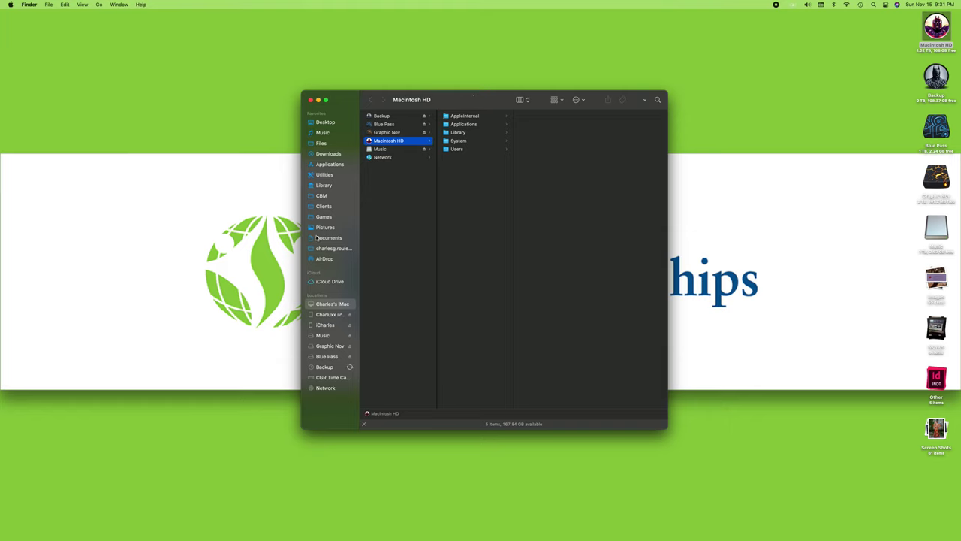
left_click(329, 237)
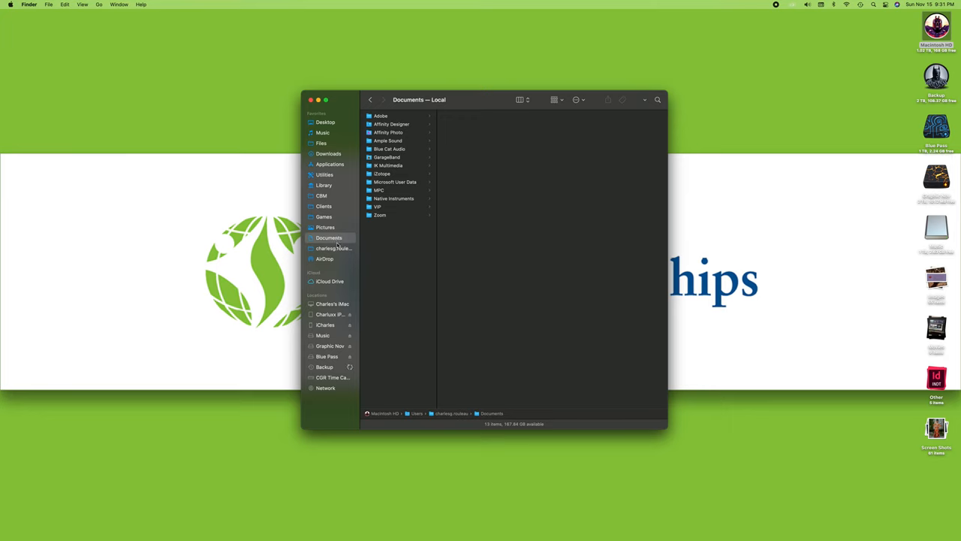
mouse_move(326, 248)
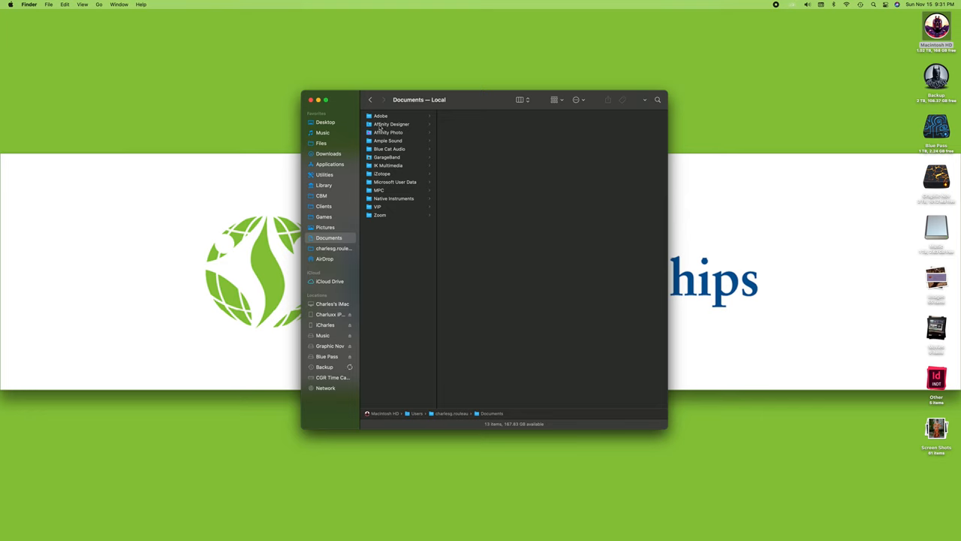
mouse_move(385, 225)
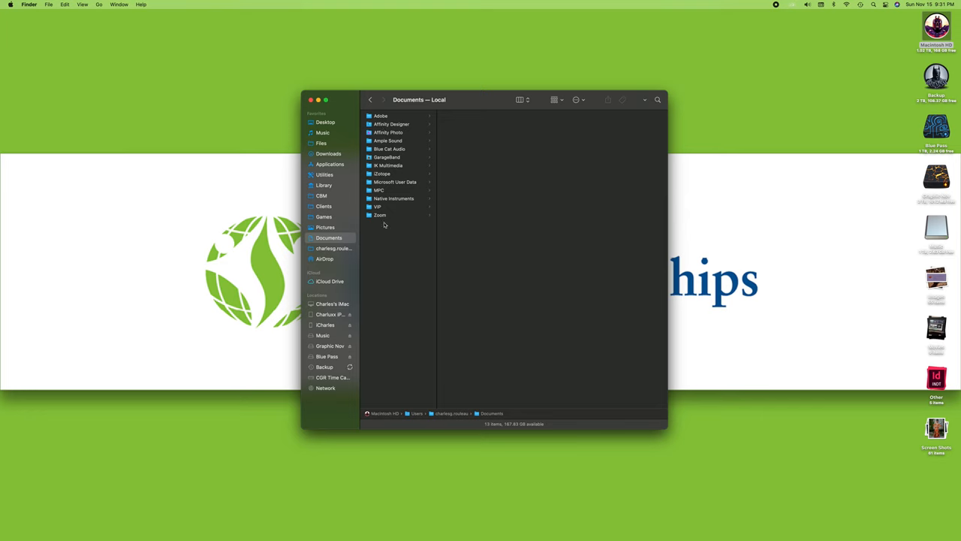
mouse_move(386, 230)
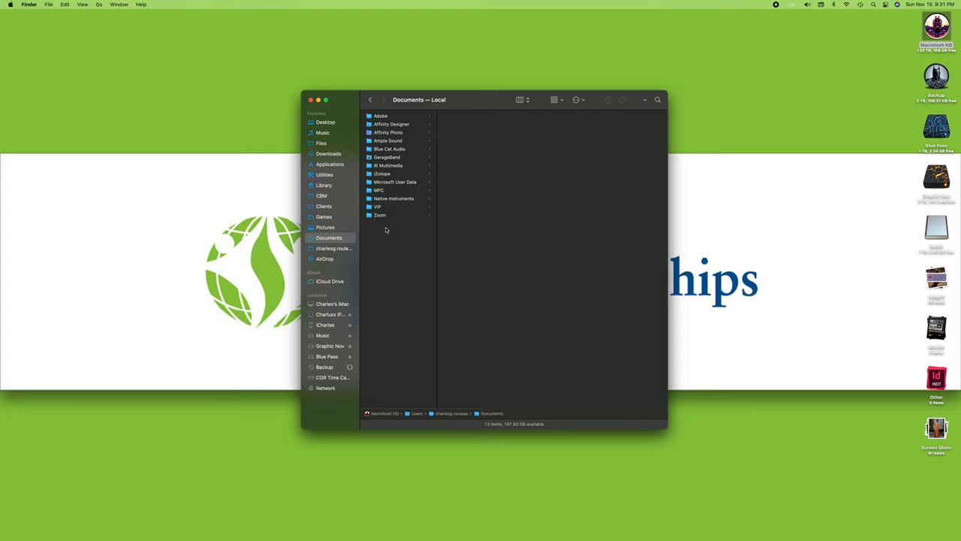
mouse_move(375, 237)
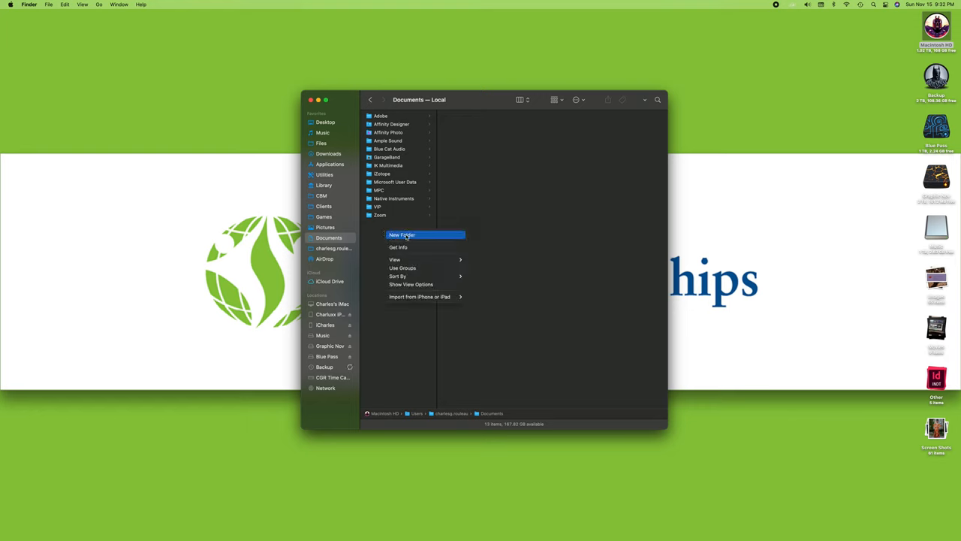
Create a new folder inside Documents and name it 'School'.
left_click(402, 234)
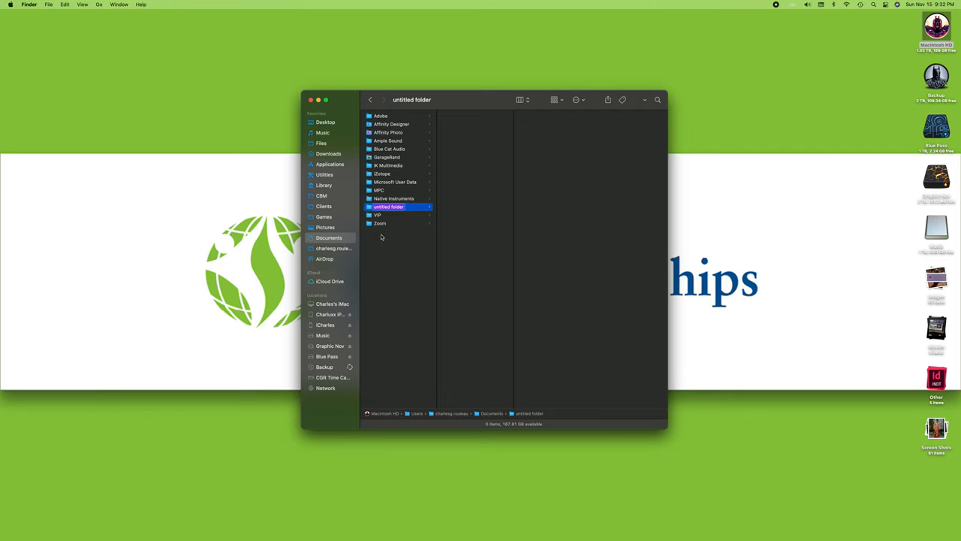
mouse_move(386, 243)
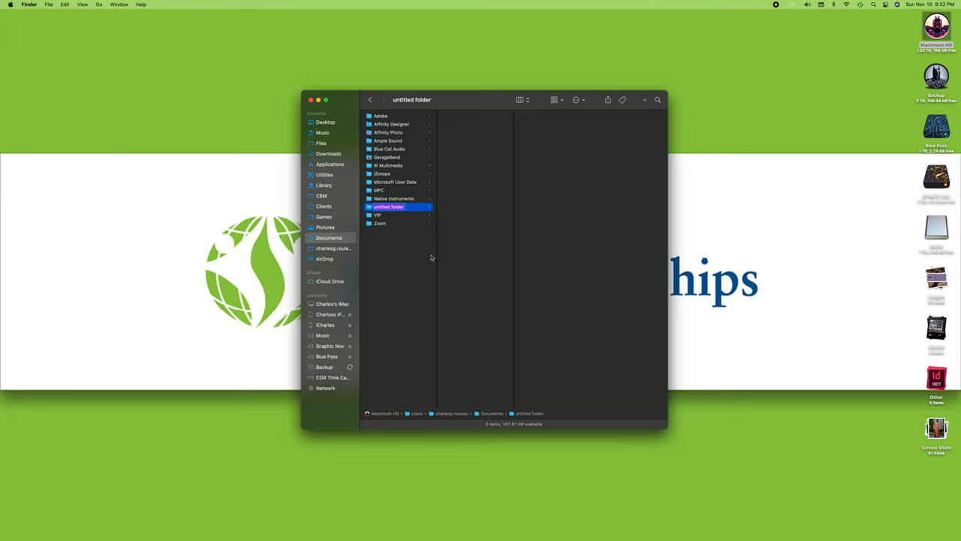
type("School")
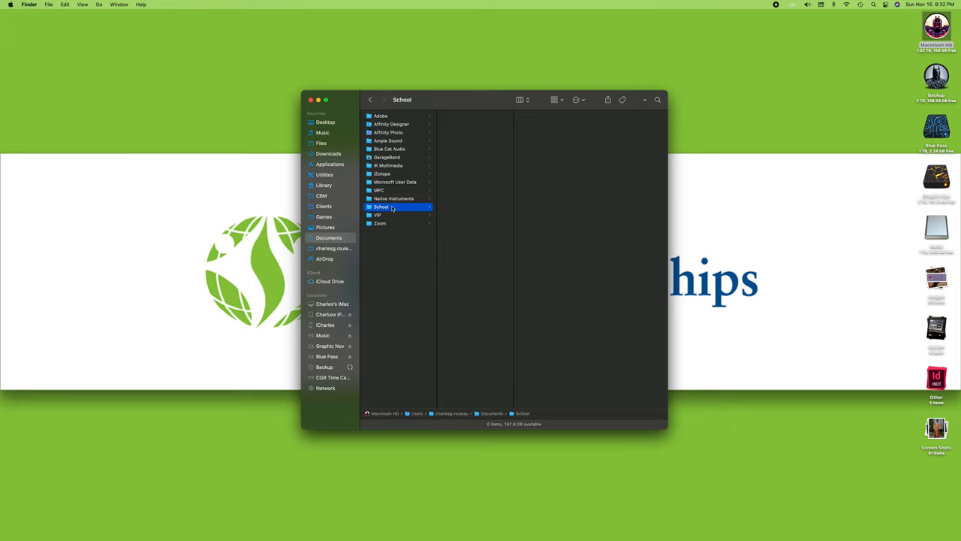
mouse_move(488, 106)
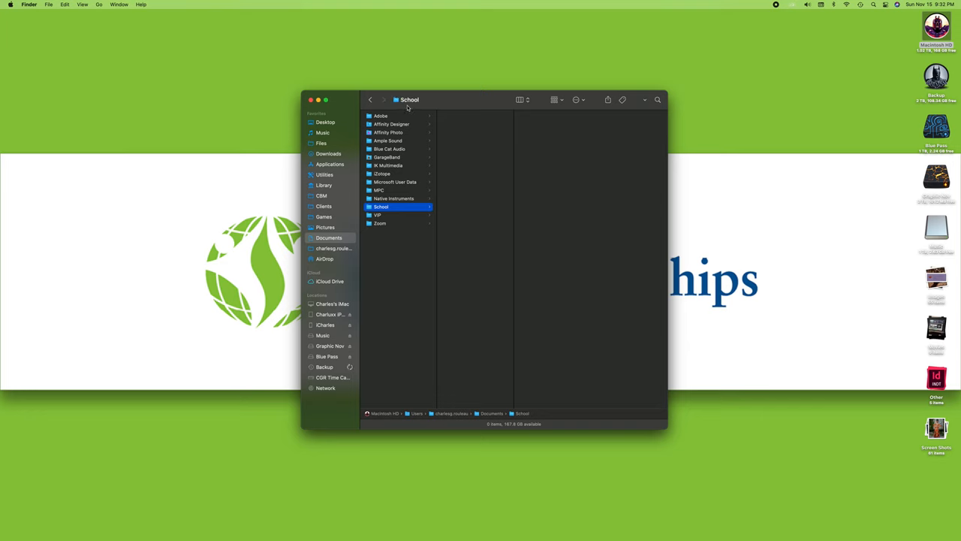
mouse_move(328, 248)
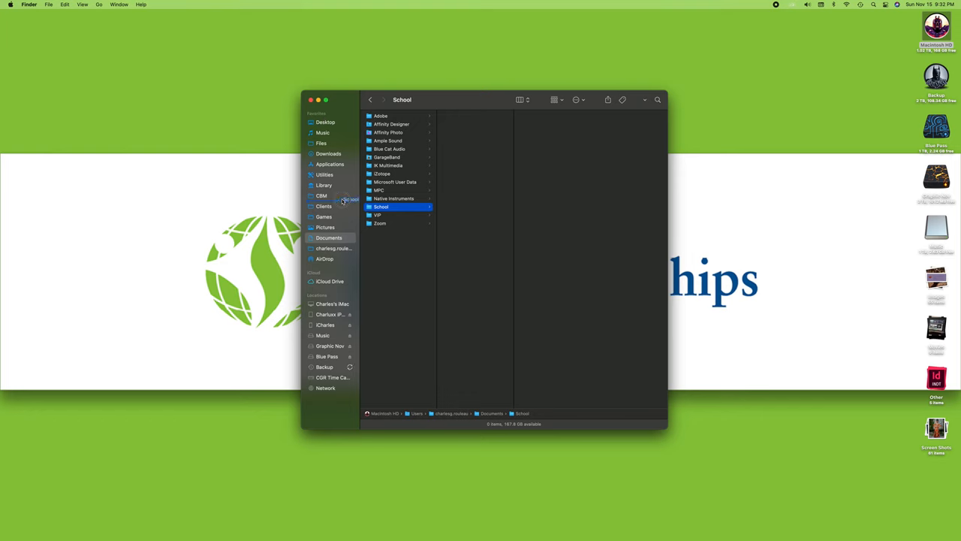
Add the School folder to the sidebar Favorites and close the Finder window.
left_click(323, 206)
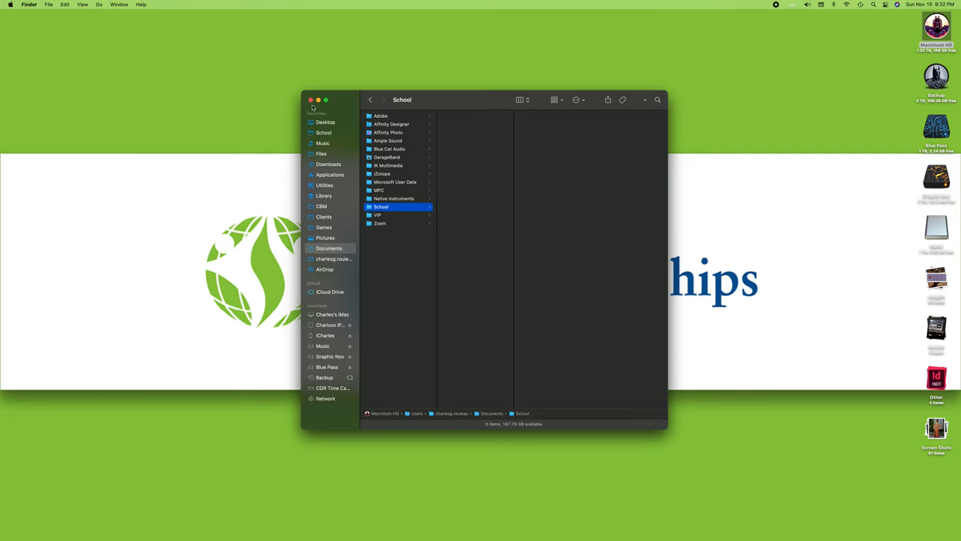
left_click(303, 99)
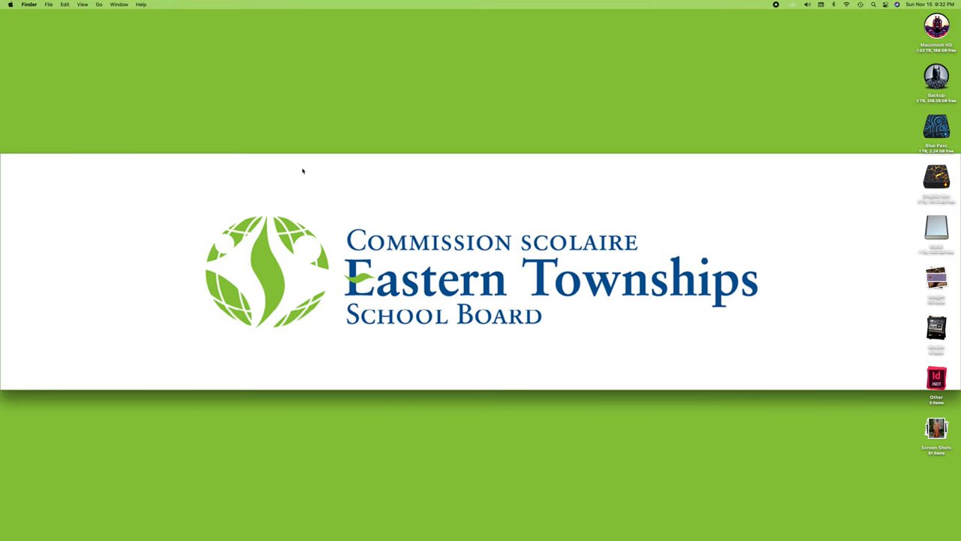
In a new Finder window, view the empty School favorite, then return to Documents.
left_click(935, 32)
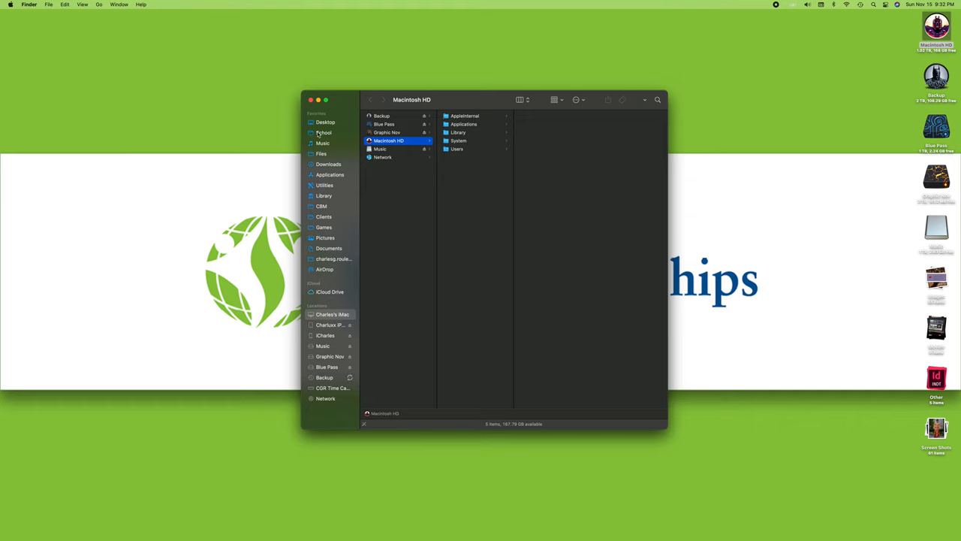
left_click(324, 132)
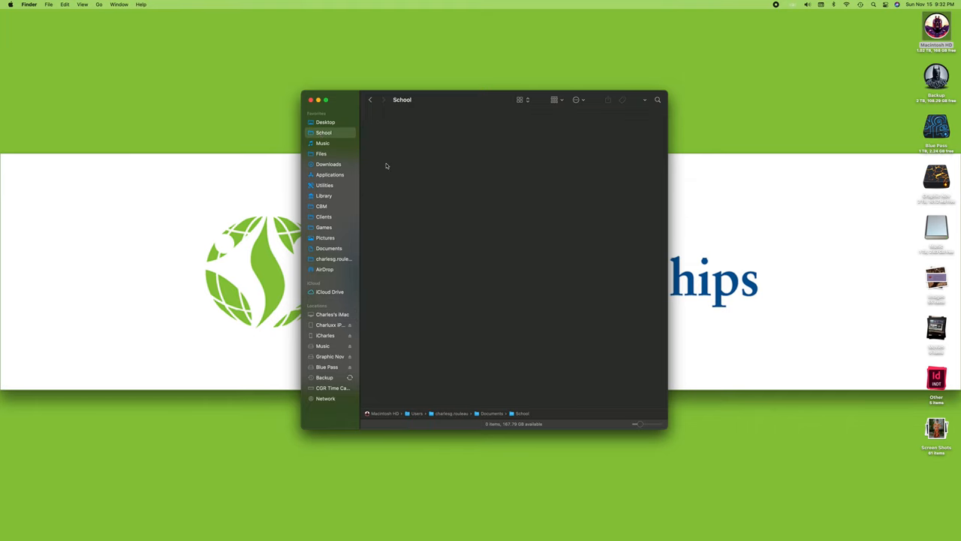
mouse_move(397, 239)
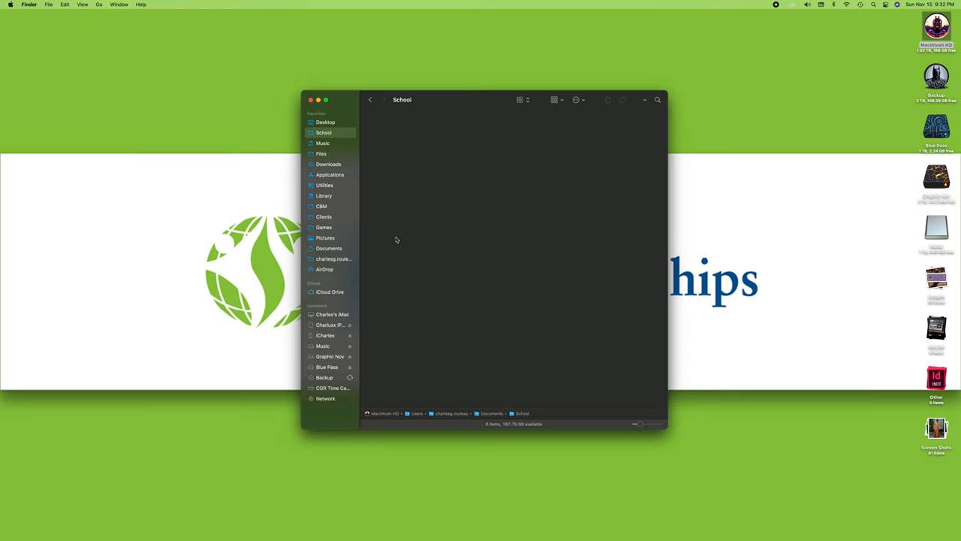
mouse_move(408, 222)
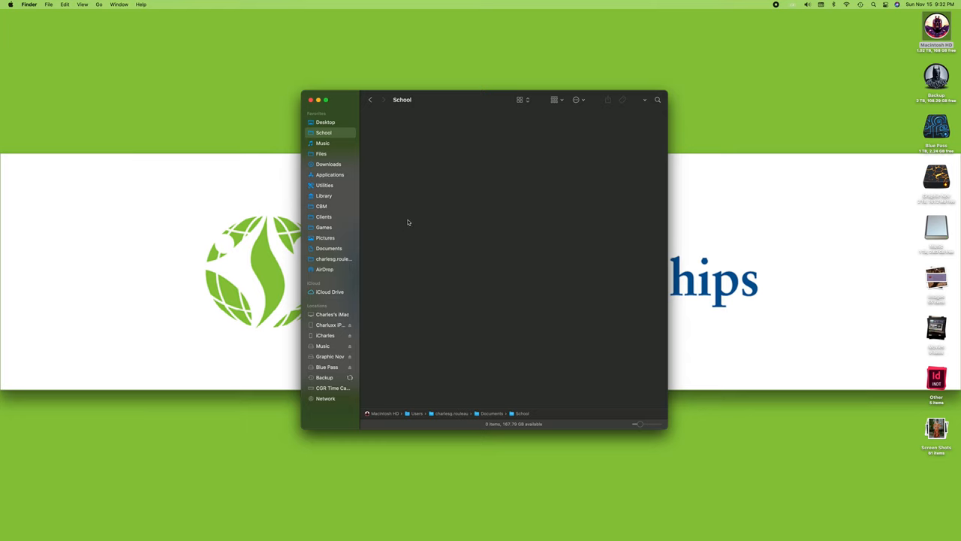
left_click(329, 247)
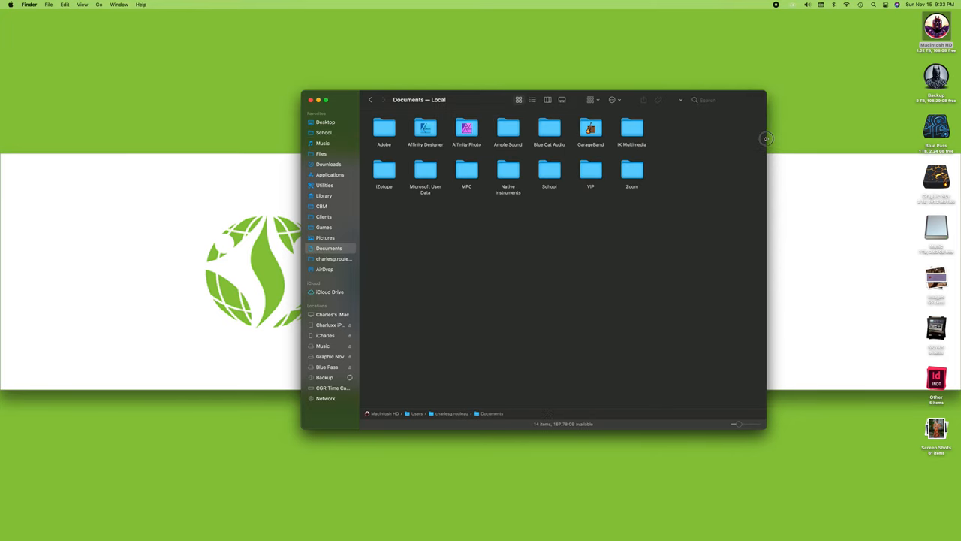
Show the Documents folder's contents in column layout, listing School among the subfolders.
left_click(546, 99)
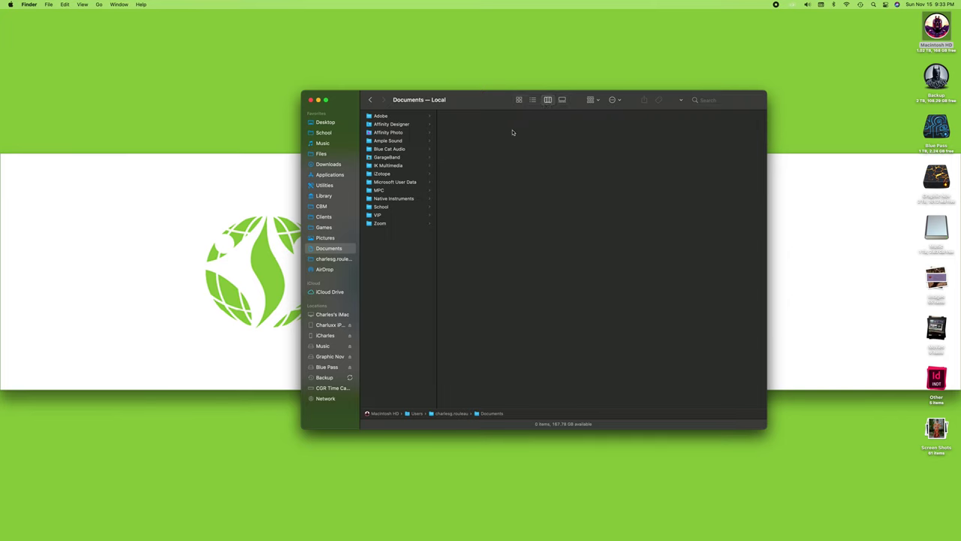
mouse_move(396, 209)
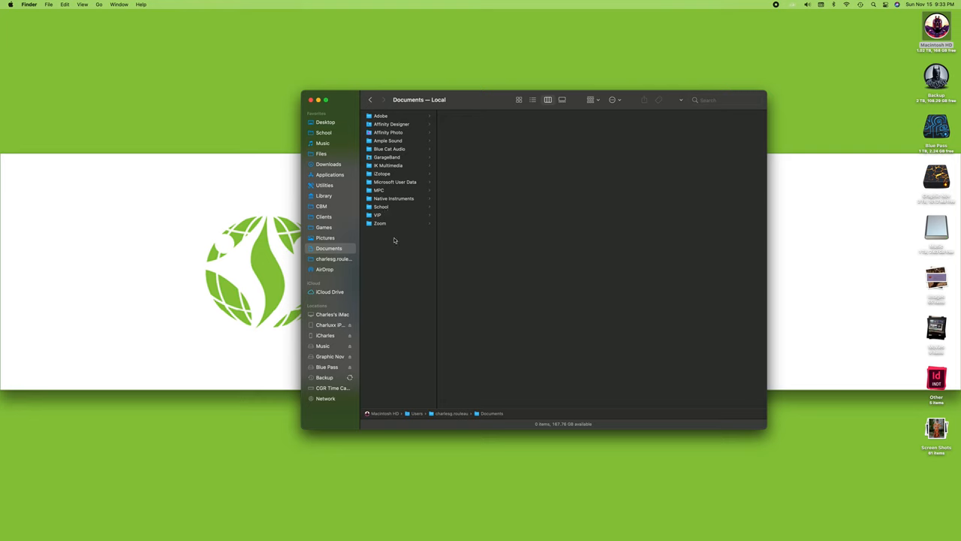
right_click(393, 240)
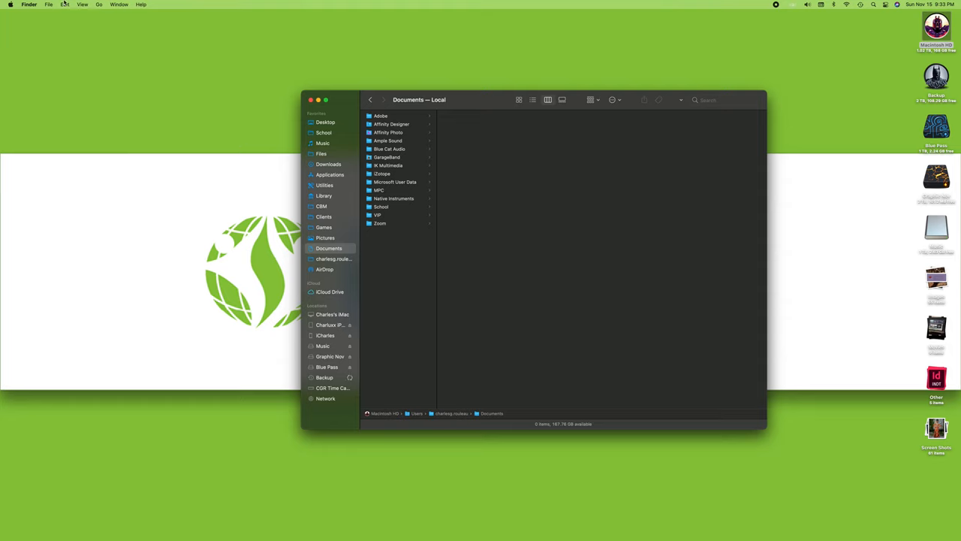
Create a second new folder, 'School 2', inside Documents from the File menu.
left_click(48, 3)
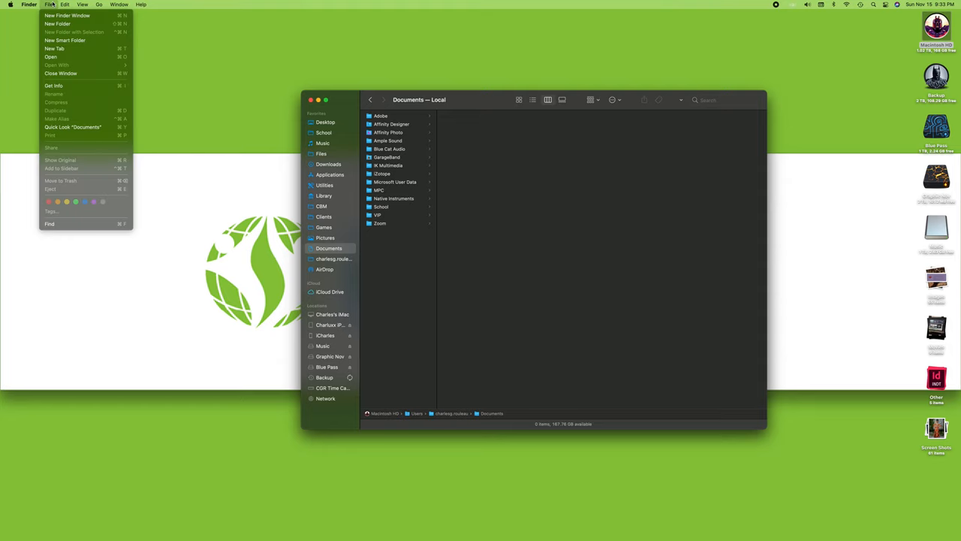
left_click(114, 4)
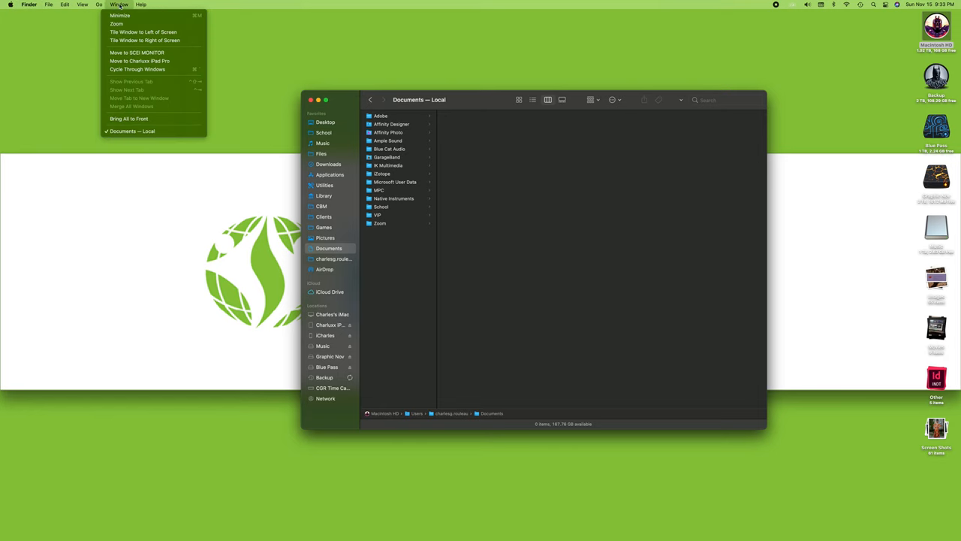
left_click(57, 3)
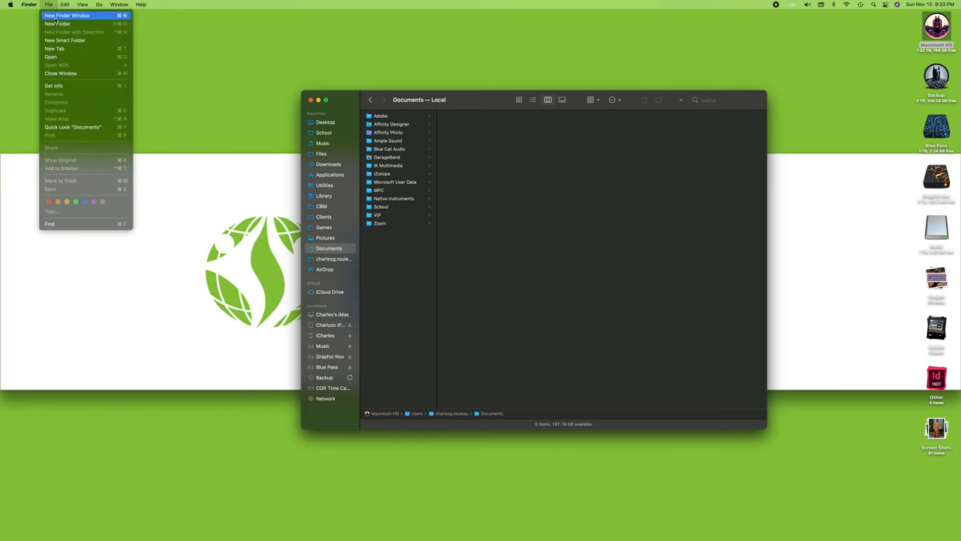
mouse_move(57, 27)
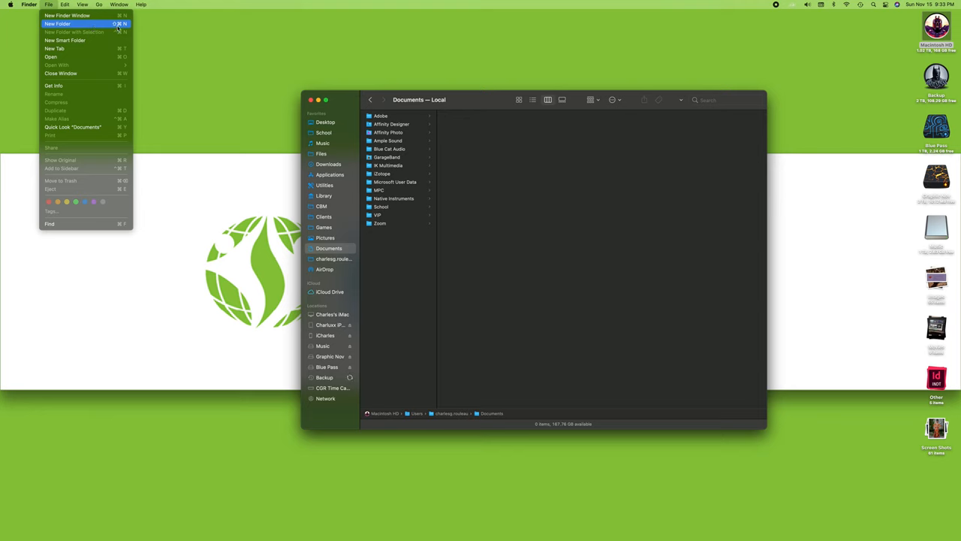
mouse_move(127, 27)
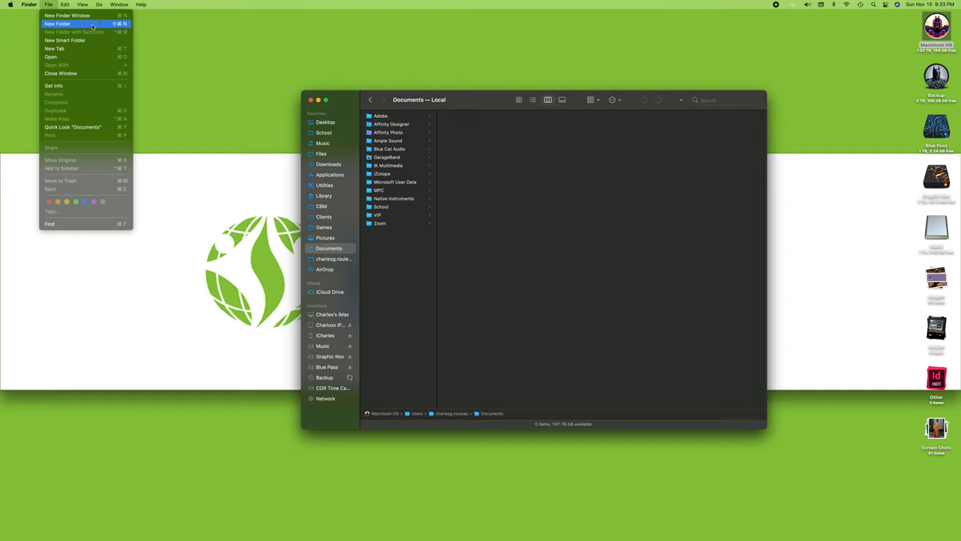
left_click(57, 28)
type("School 2")
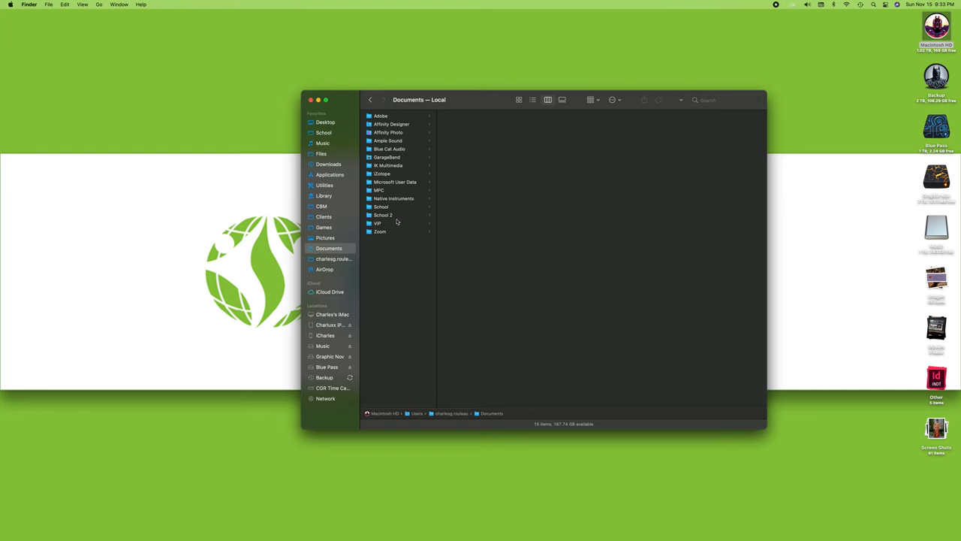
mouse_move(389, 216)
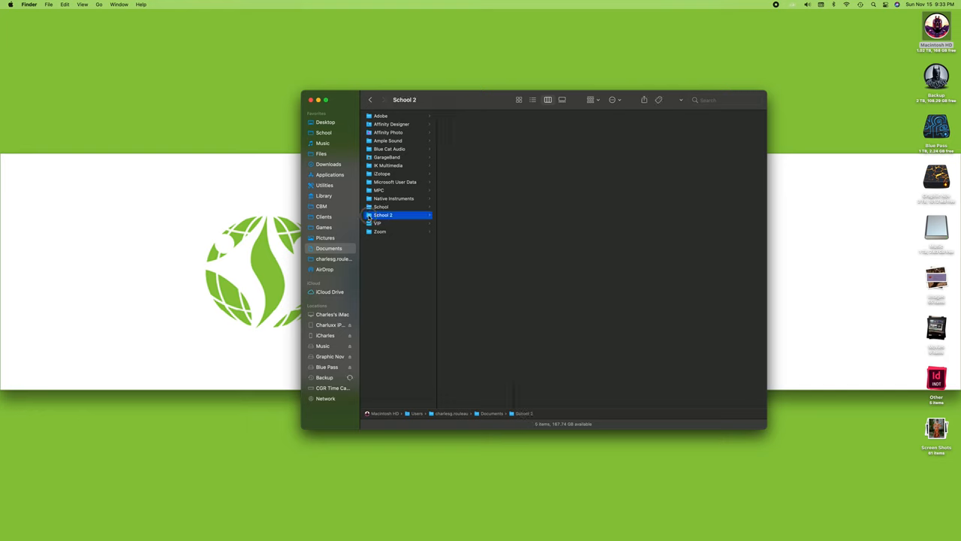
Remove the temporary School 2 folder so Documents no longer contains it.
double_click(383, 214)
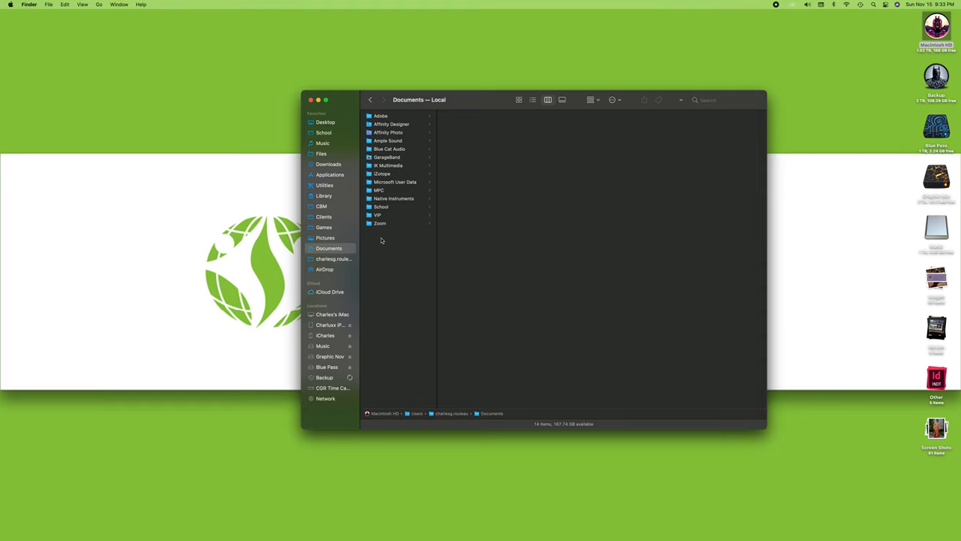
mouse_move(383, 240)
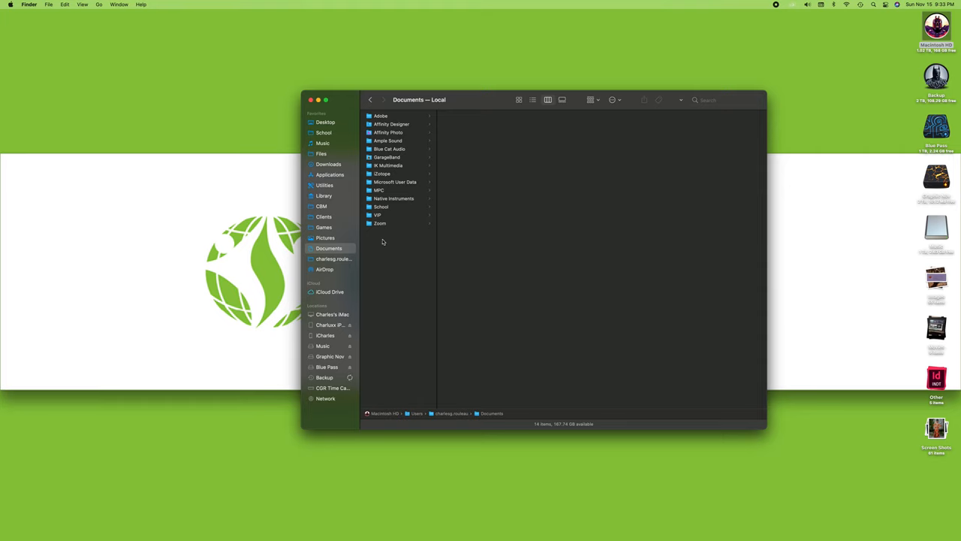
mouse_move(345, 247)
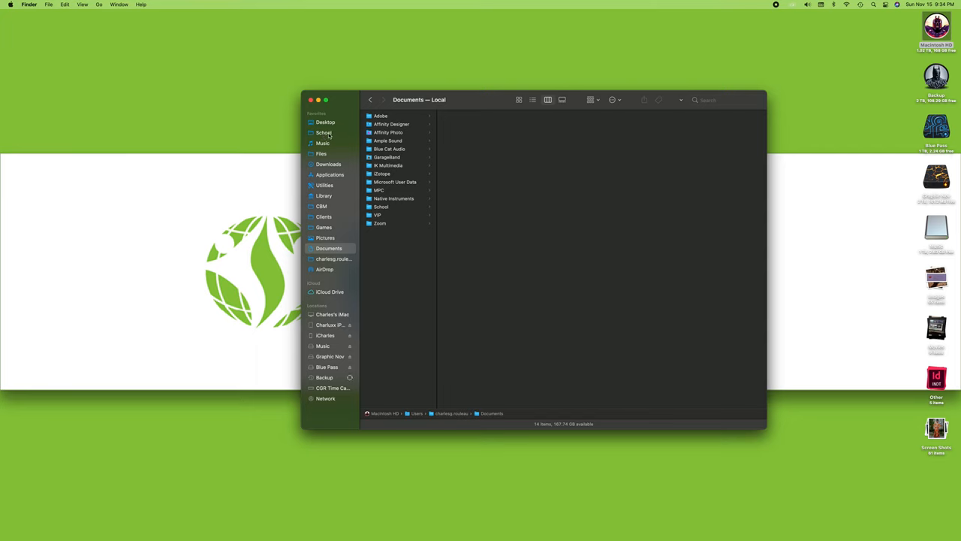
mouse_move(327, 258)
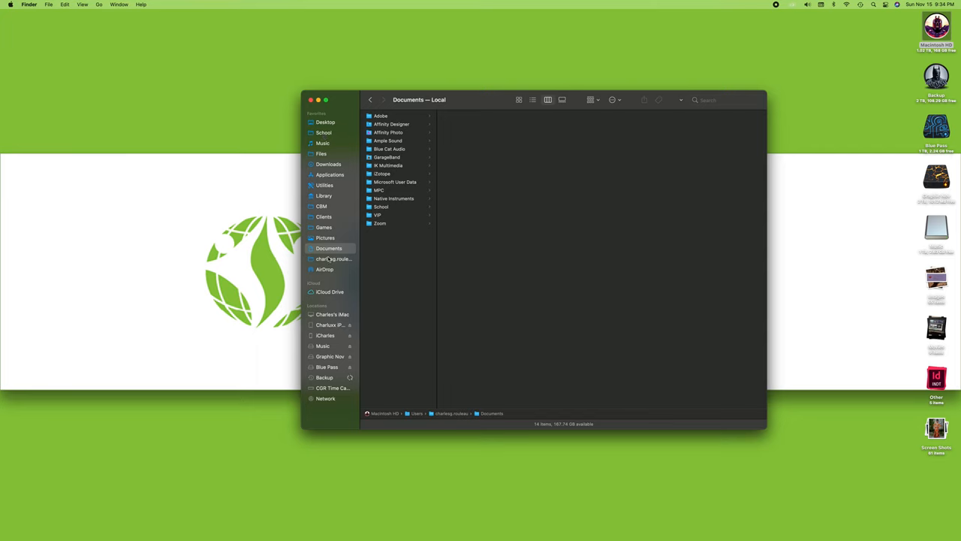
mouse_move(326, 238)
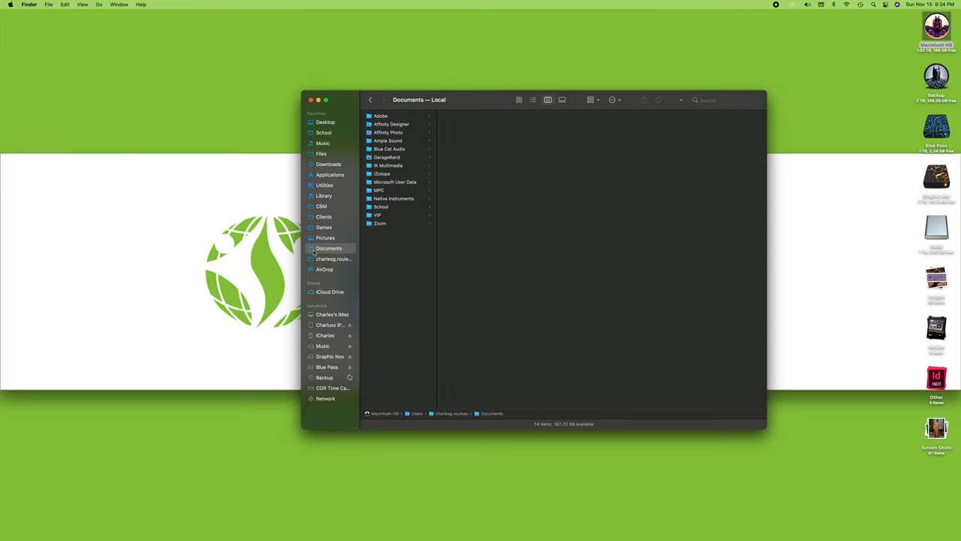
mouse_move(385, 216)
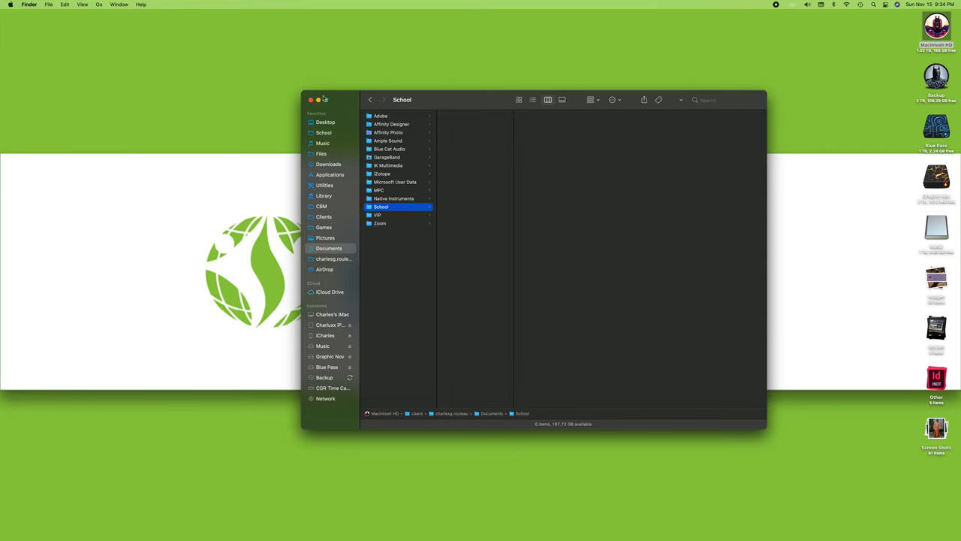
Close the Documents window, leaving only the desktop showing.
left_click(303, 99)
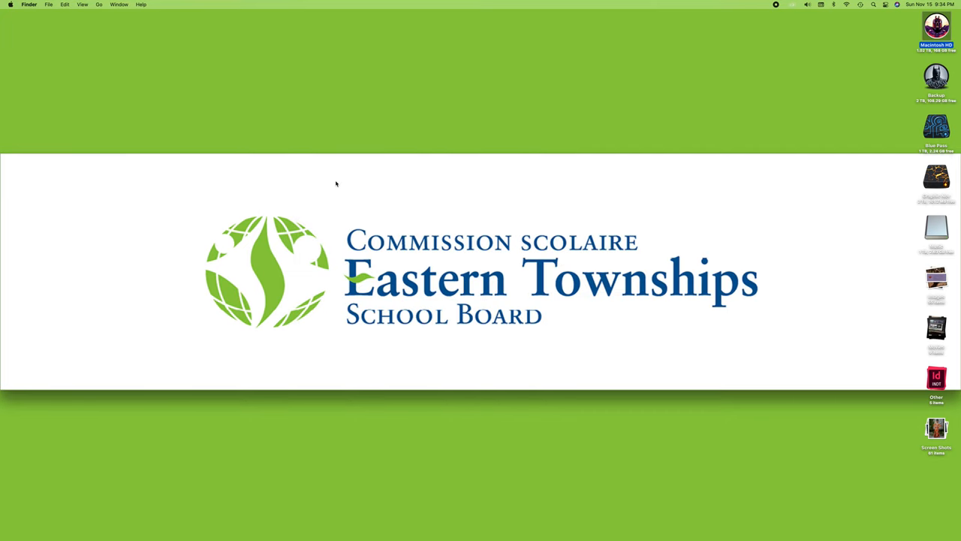